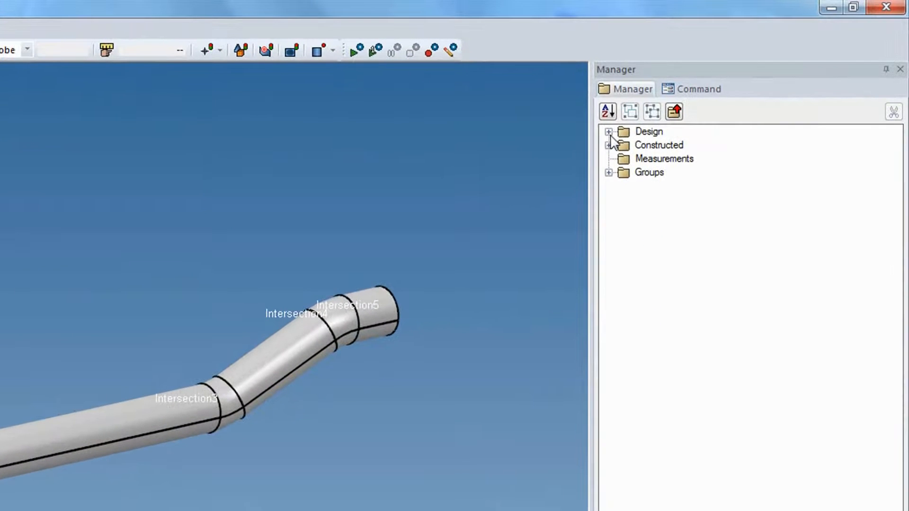
Expand the Design folder and view the tube's surface properties
{"action": "left_click", "coordinate": [607, 131]}
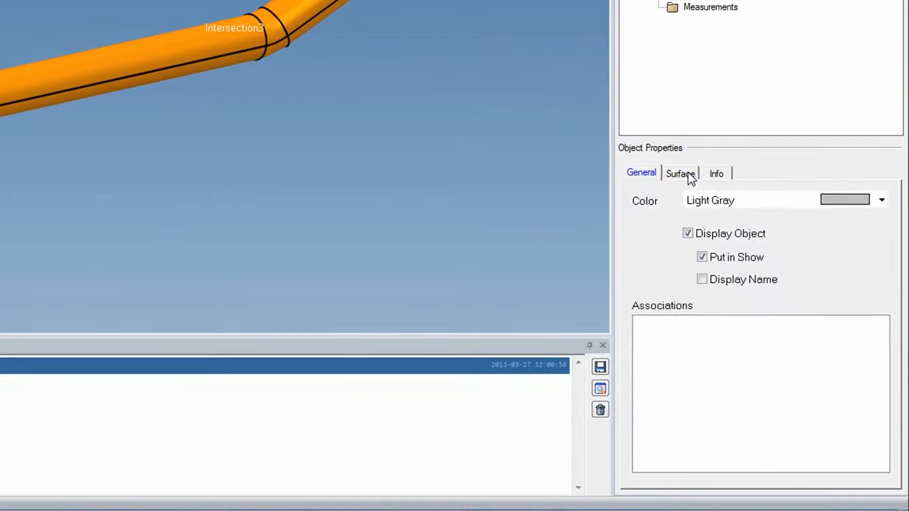
{"action": "left_click", "coordinate": [679, 173]}
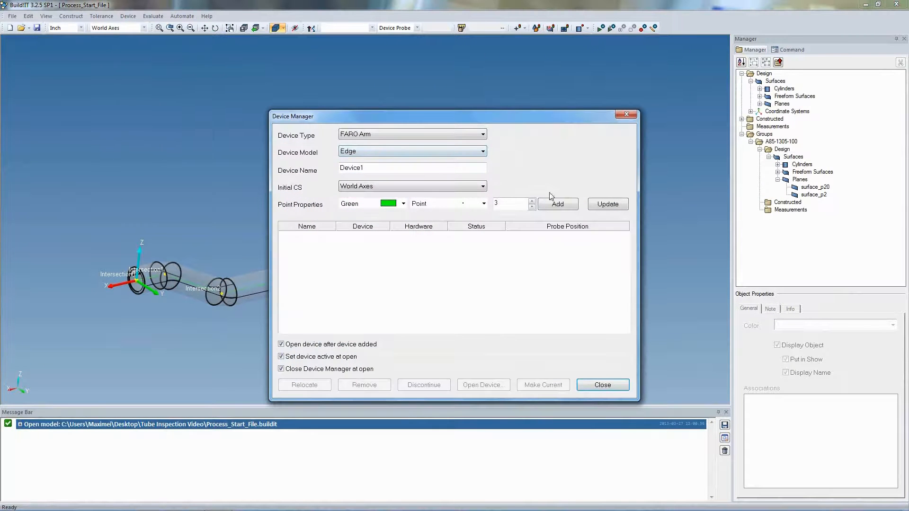
Add the FARO Edge arm as Device1 and load Tube_inspection.process
{"action": "left_click", "coordinate": [557, 204]}
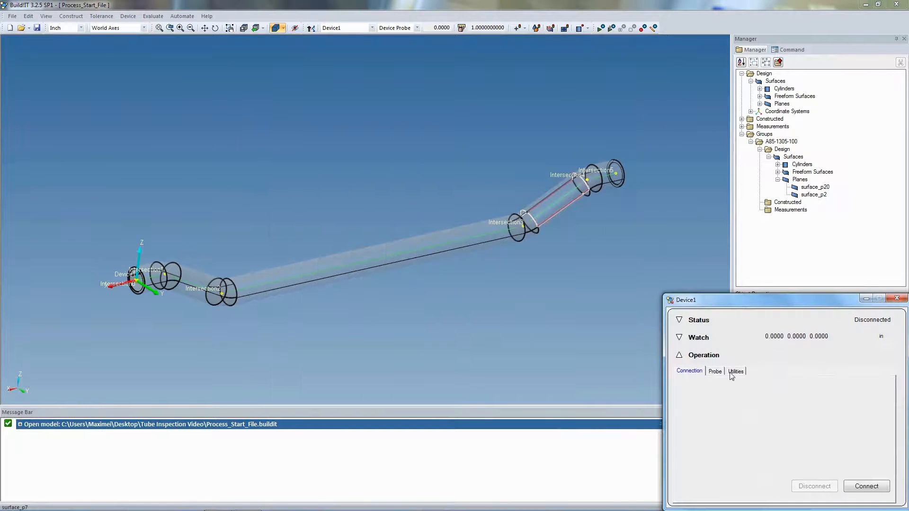
{"action": "left_click", "coordinate": [866, 485]}
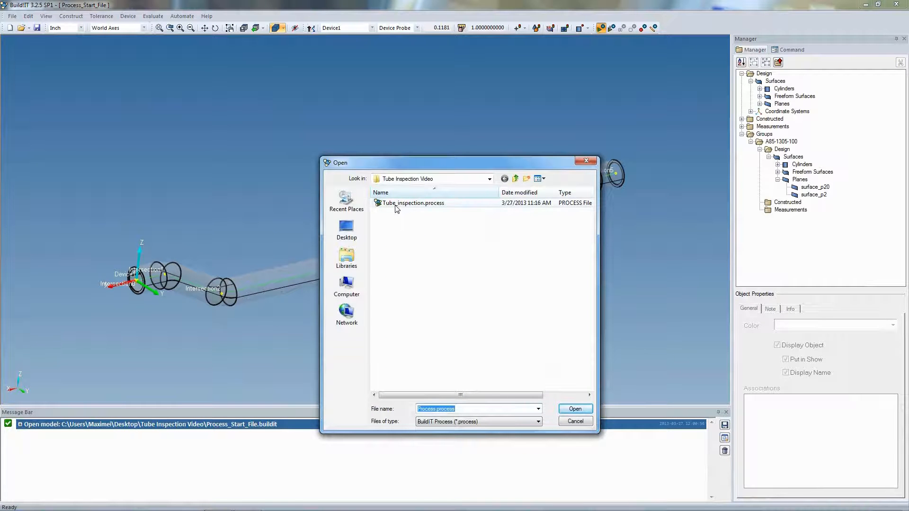
{"action": "left_click", "coordinate": [574, 408]}
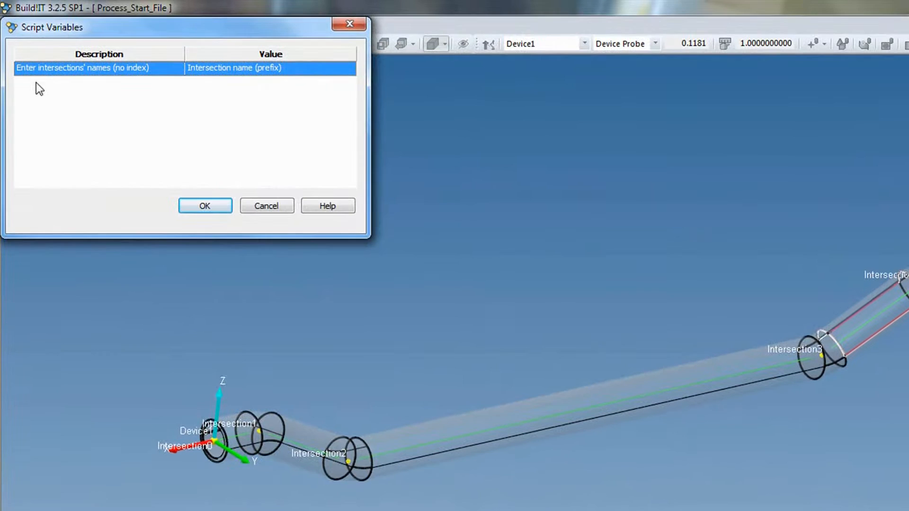
{"action": "mouse_move", "coordinate": [95, 81]}
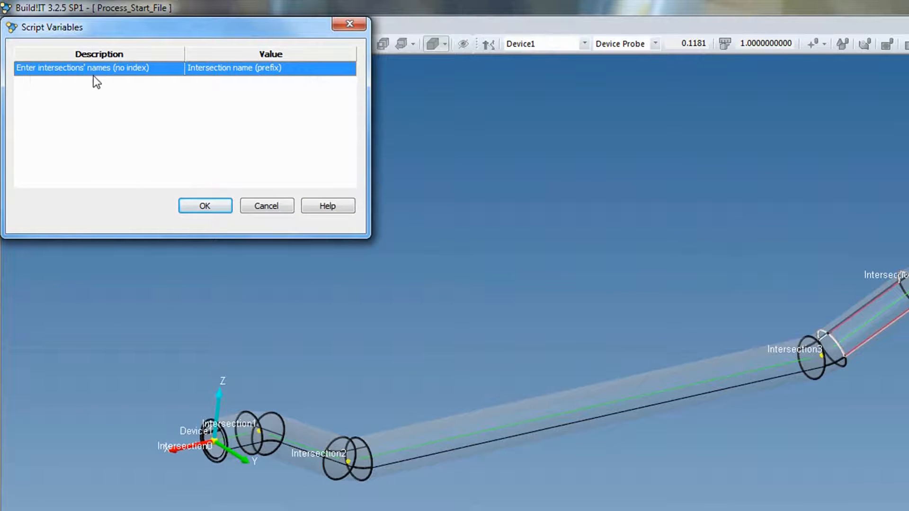
{"action": "mouse_move", "coordinate": [262, 357]}
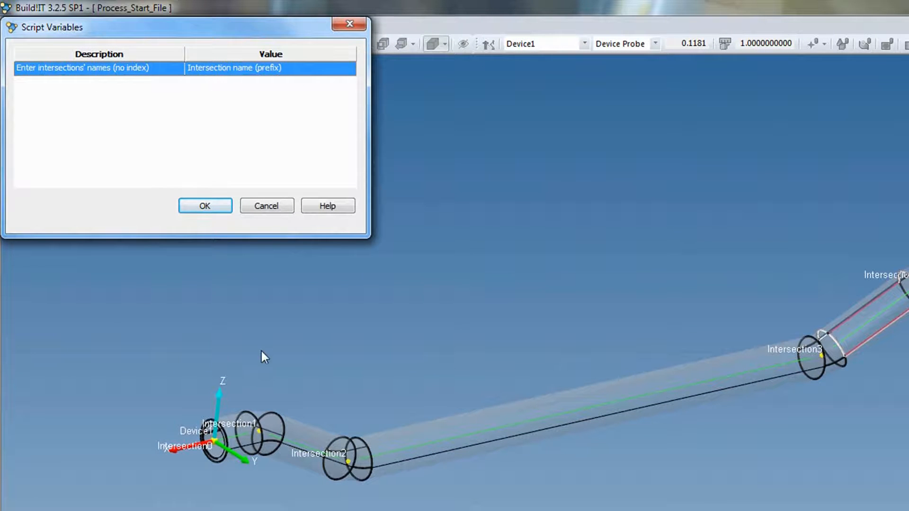
{"action": "mouse_move", "coordinate": [261, 436]}
{"action": "type", "text": "Intersection"}
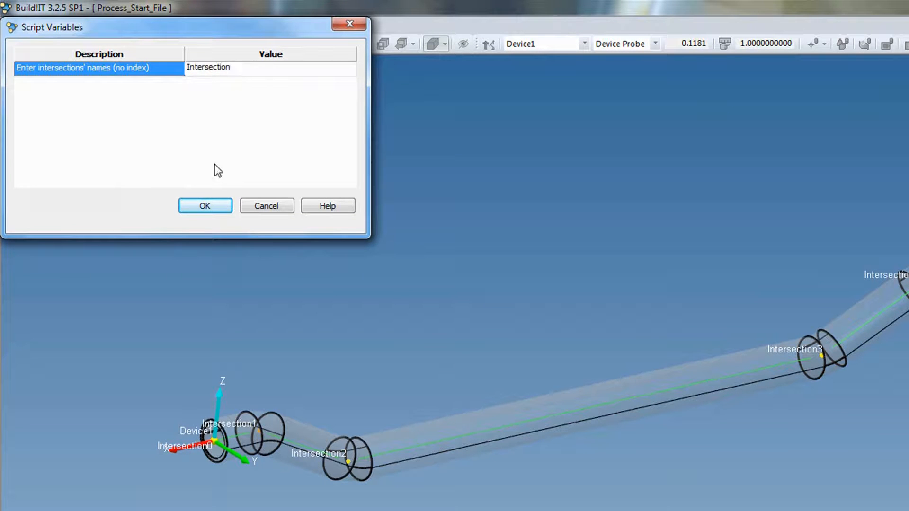
Enter 'Intersection' as the intersection-name prefix and start the process
{"action": "left_click", "coordinate": [204, 204]}
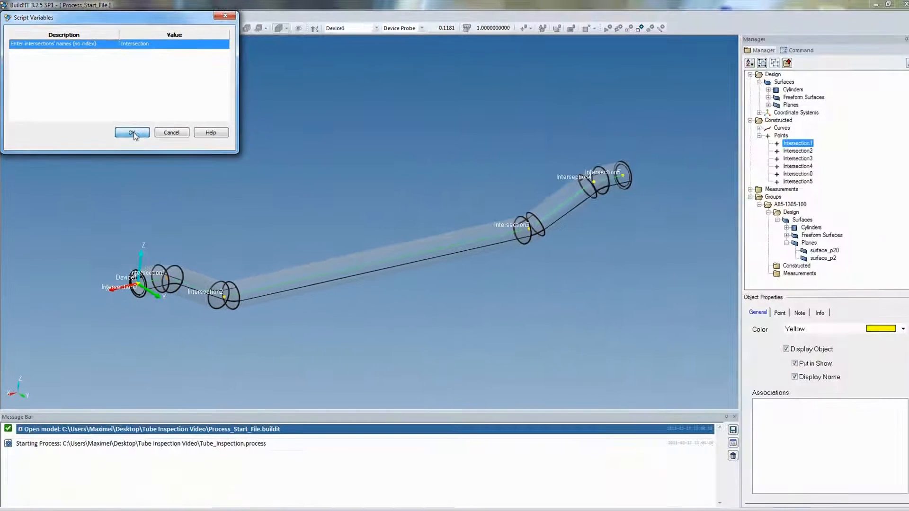
{"action": "left_click", "coordinate": [132, 132]}
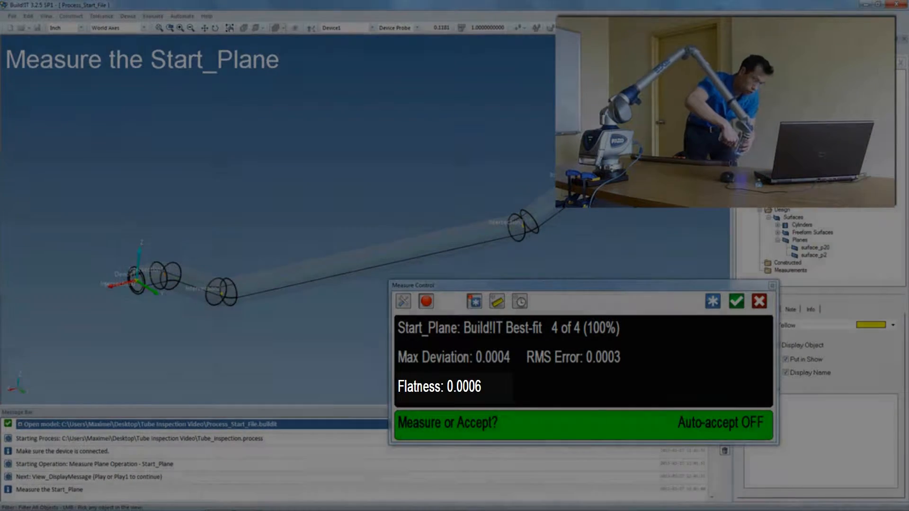
Accept the four-point Start_Plane fit with flatness 0.0006
{"action": "left_click", "coordinate": [735, 302]}
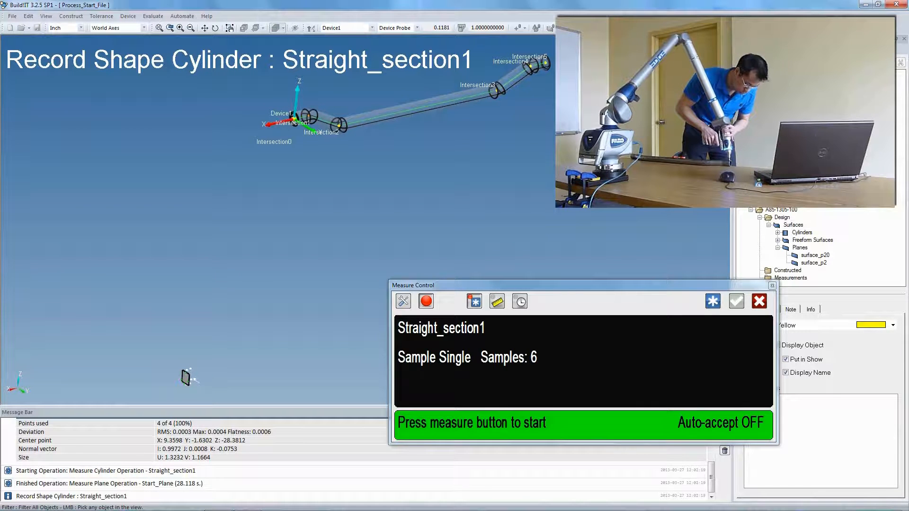
Capture Straight_section1 points and accept the 1.4966 diameter cylinder
{"action": "left_click", "coordinate": [426, 301]}
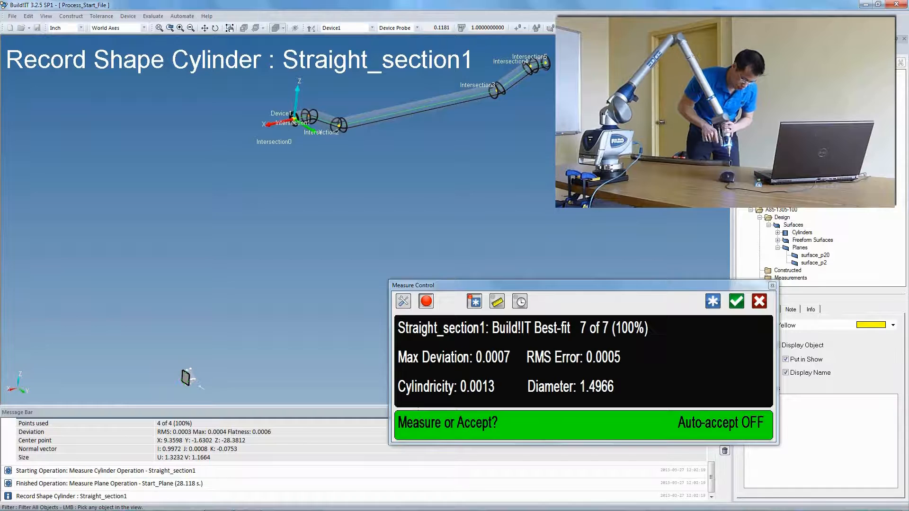
{"action": "left_click", "coordinate": [736, 301]}
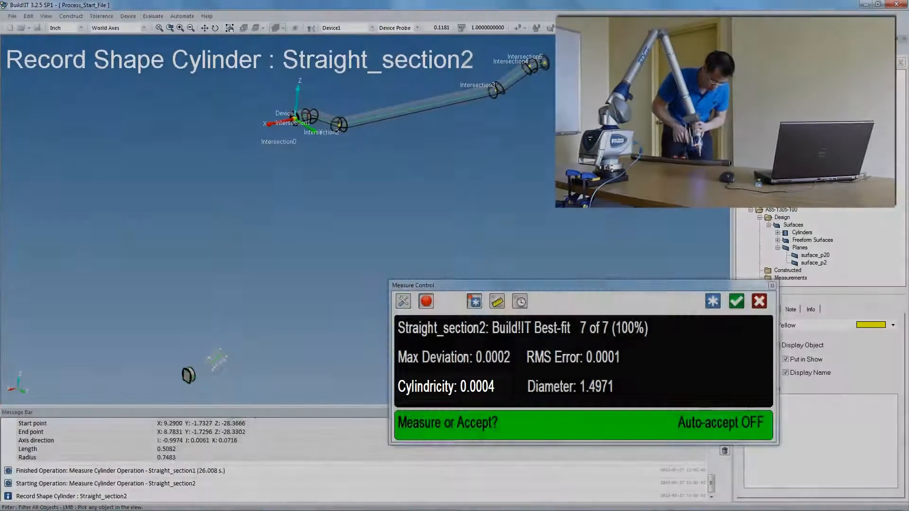
Accept Straight_section2 (diameter 1.4971) and Straight_section3 fits, then start Straight_section4
{"action": "left_click", "coordinate": [736, 301]}
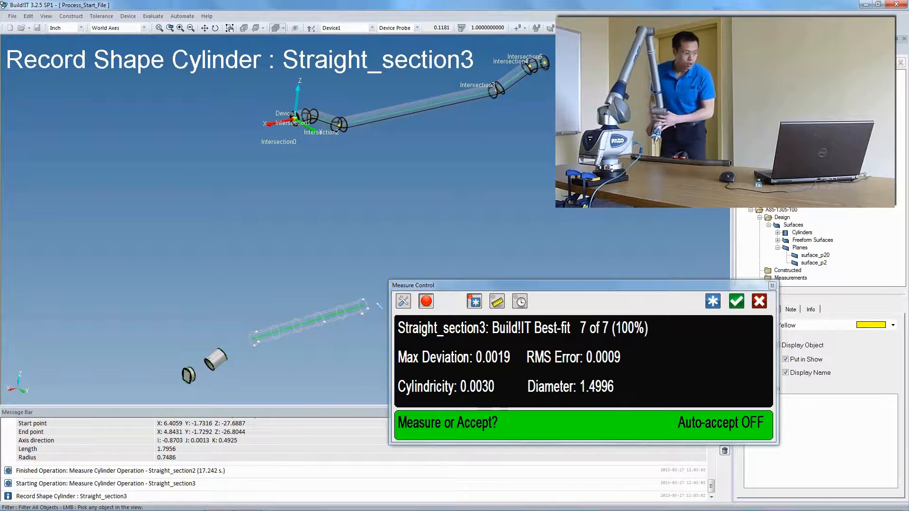
{"action": "left_click", "coordinate": [735, 301]}
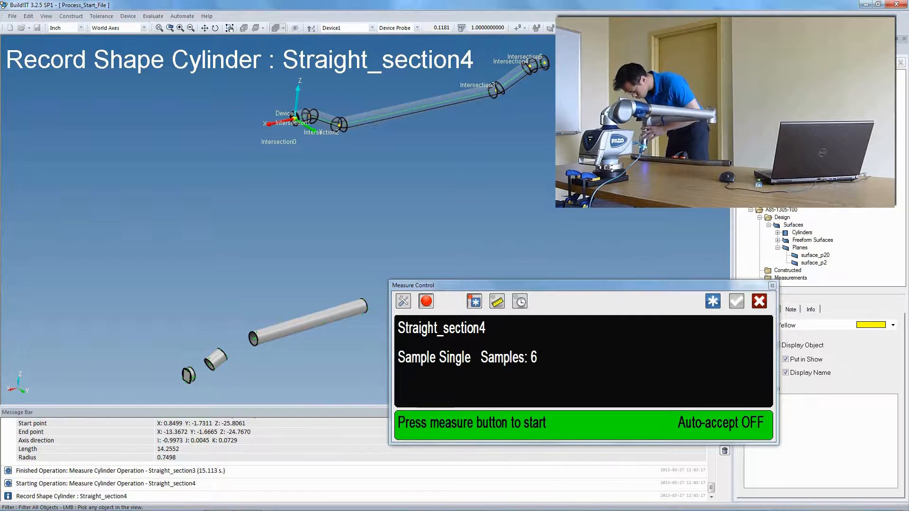
{"action": "left_click", "coordinate": [736, 301]}
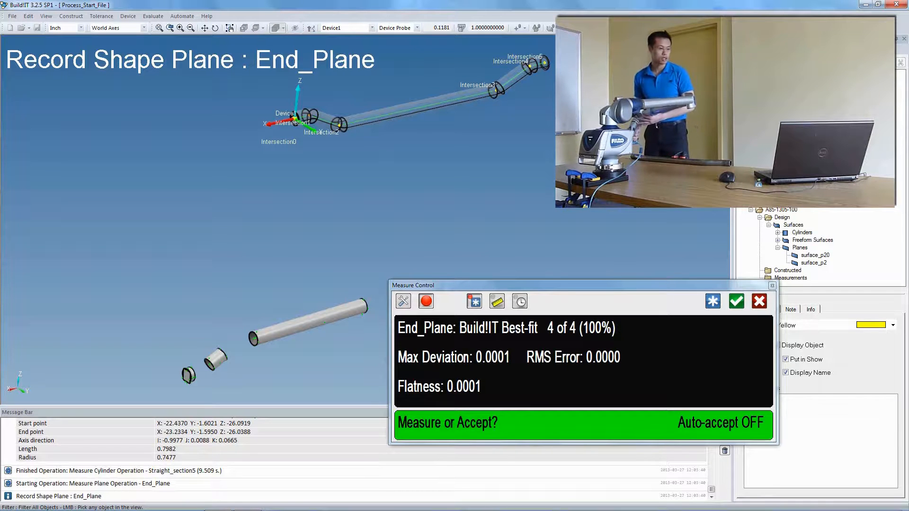
Accept the End_Plane four-point fit with flatness 0.0001
{"action": "left_click", "coordinate": [735, 301]}
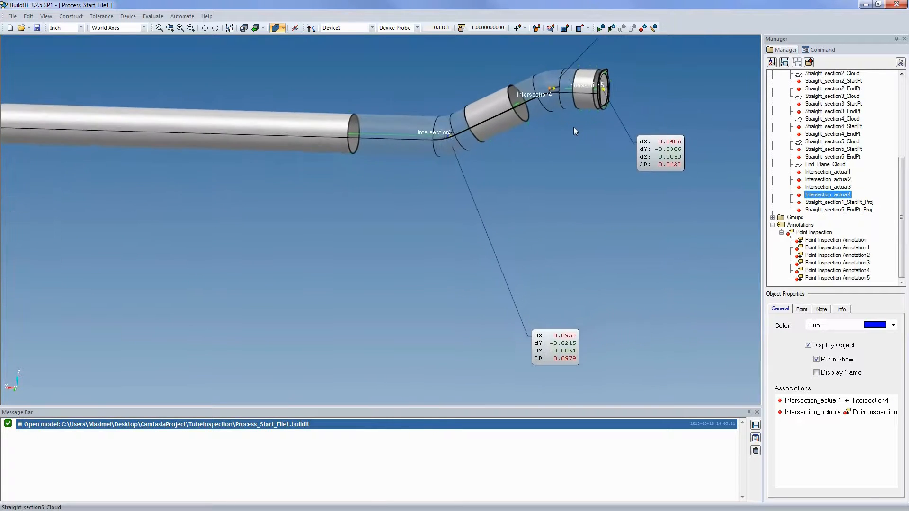
Zoom out to see every intersection's Point Inspection annotation on the tube
{"action": "scroll", "scroll_direction": "up", "scroll_amount": 3}
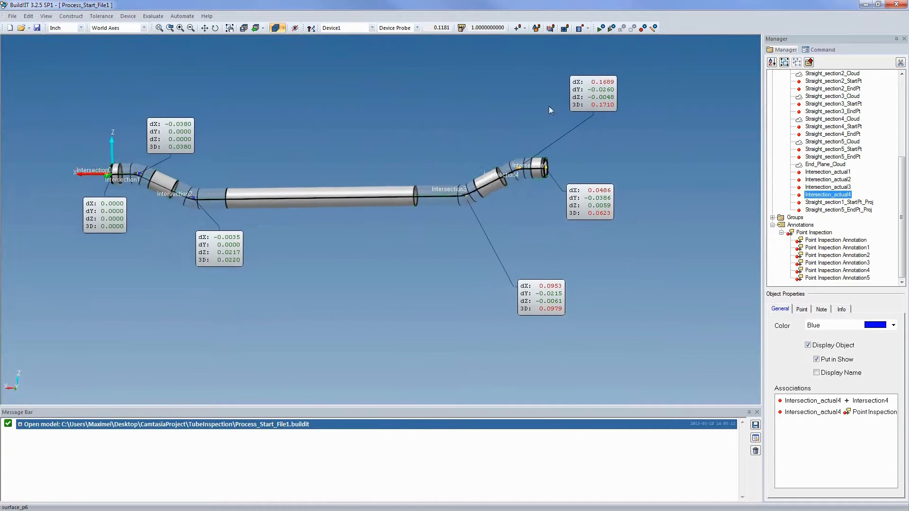
Open the multi-edit panel for all six Point Inspection annotations
{"action": "left_click", "coordinate": [837, 262]}
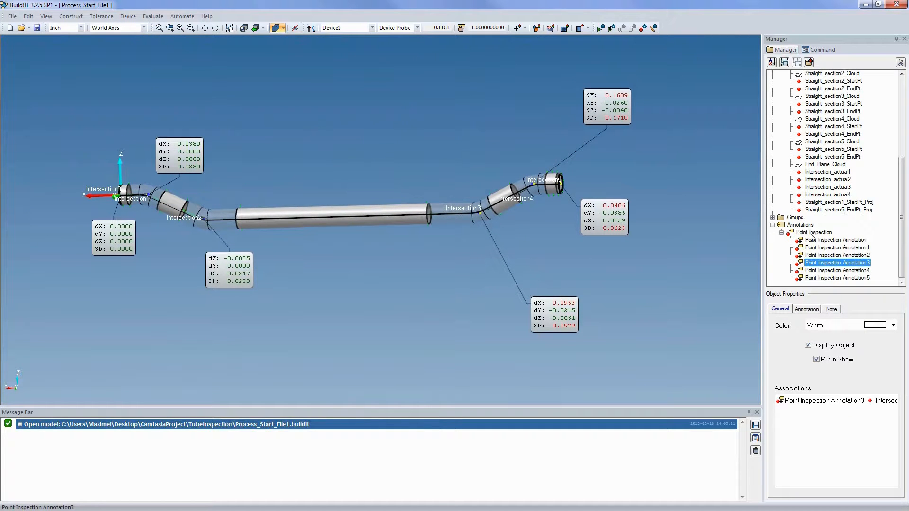
{"action": "right_click", "coordinate": [814, 233]}
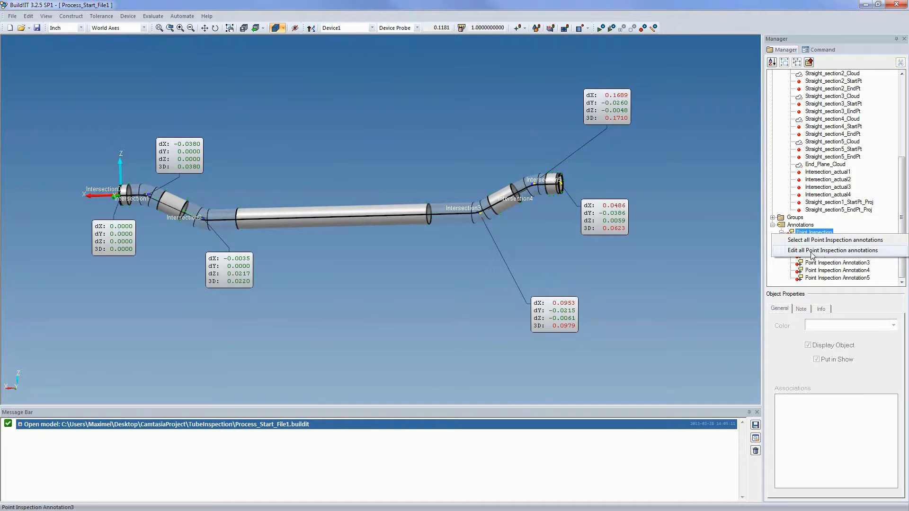
{"action": "left_click", "coordinate": [831, 250]}
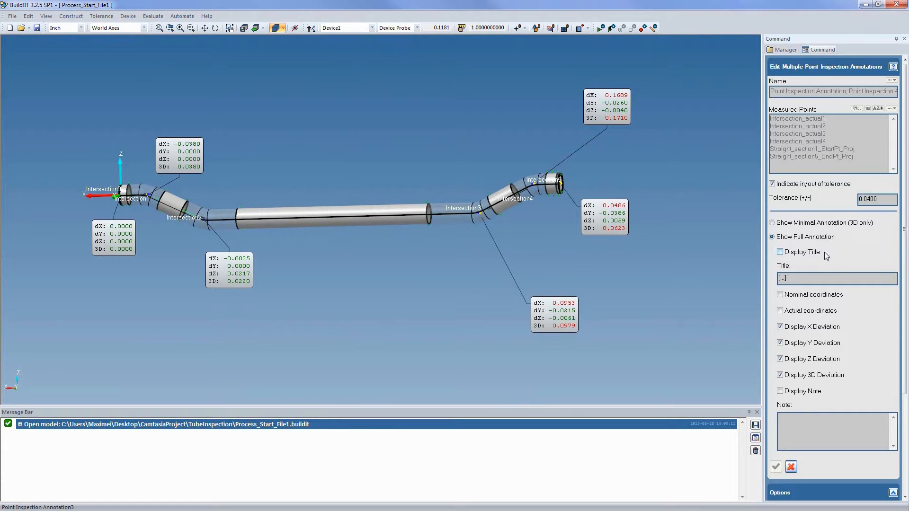
Add nominal and actual coordinates to all point-inspection annotations
{"action": "left_click", "coordinate": [780, 295]}
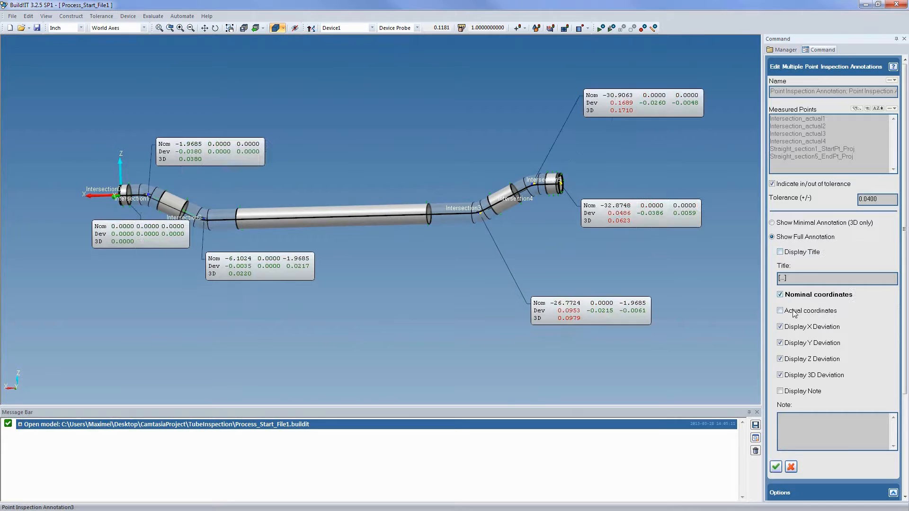
{"action": "left_click", "coordinate": [780, 310]}
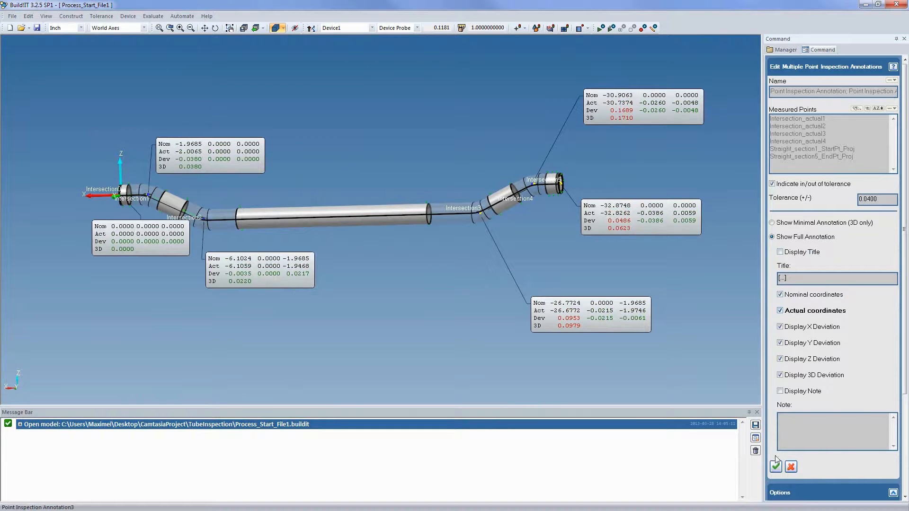